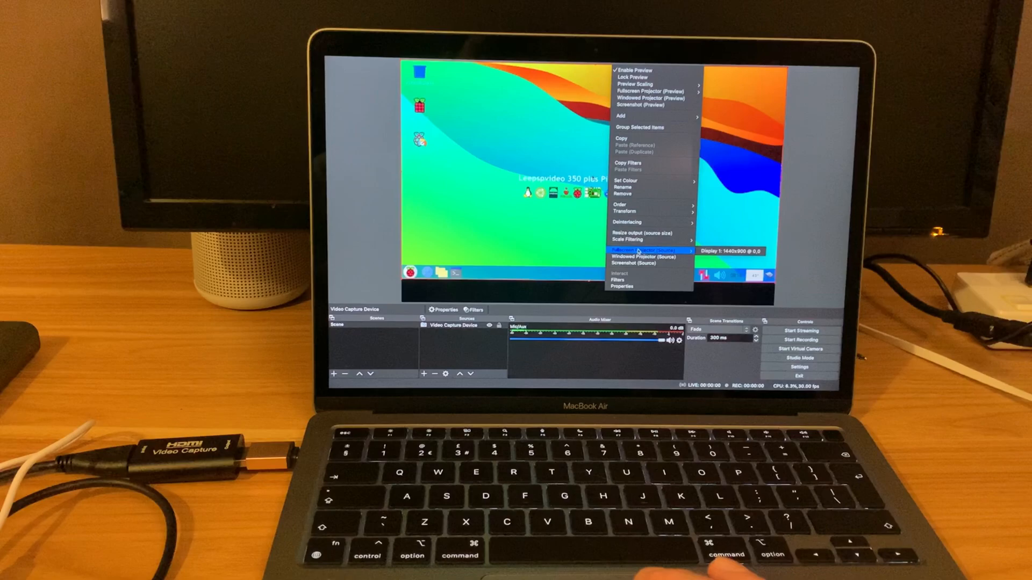
Project the captured Raspberry Pi desktop fullscreen onto Display 1
click(647, 251)
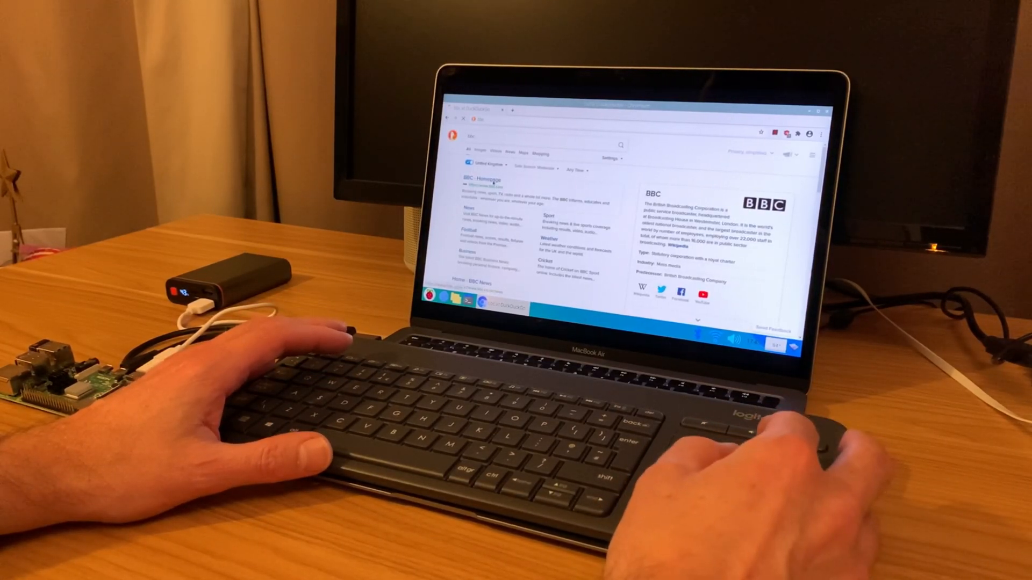
Open the 'BBC - Homepage' search result and scroll down through the top stories
click(482, 181)
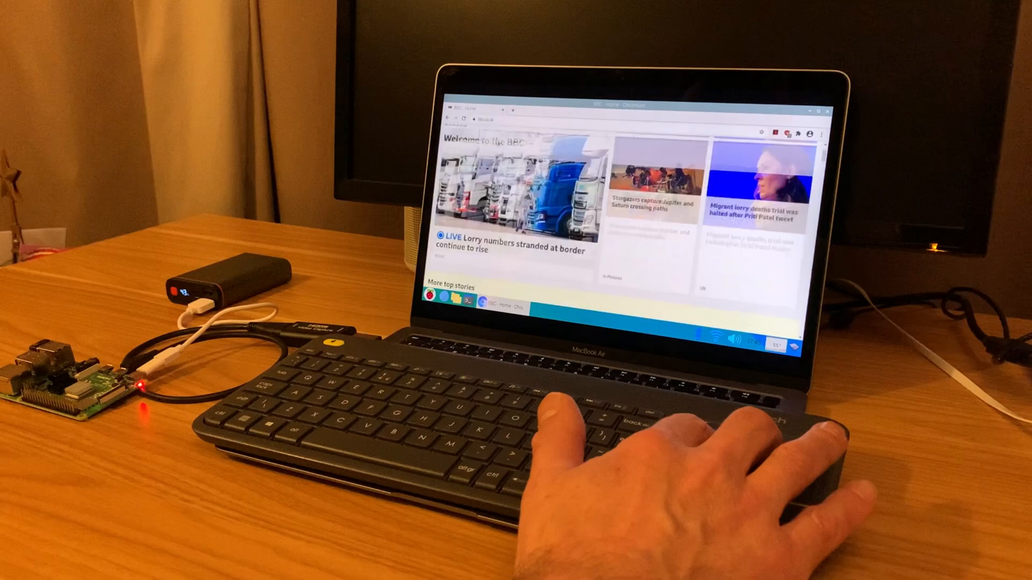
scroll(down, 3)
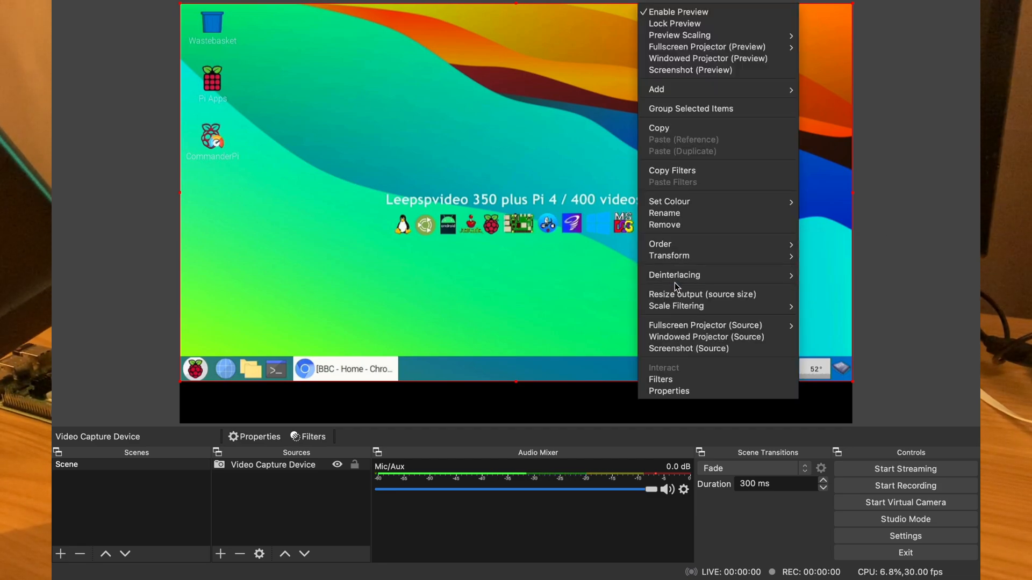
mouse_move(706, 337)
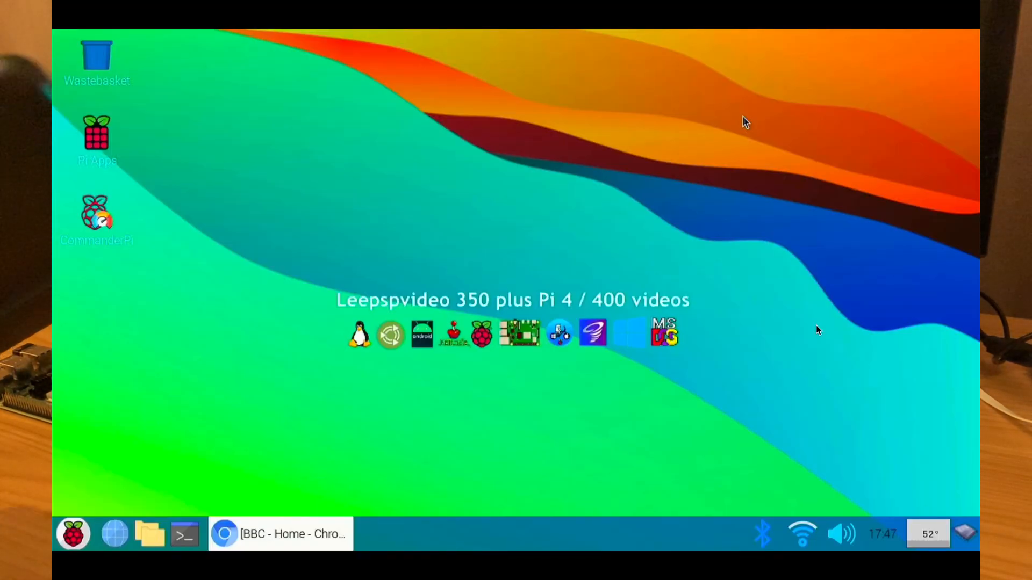
mouse_move(677, 150)
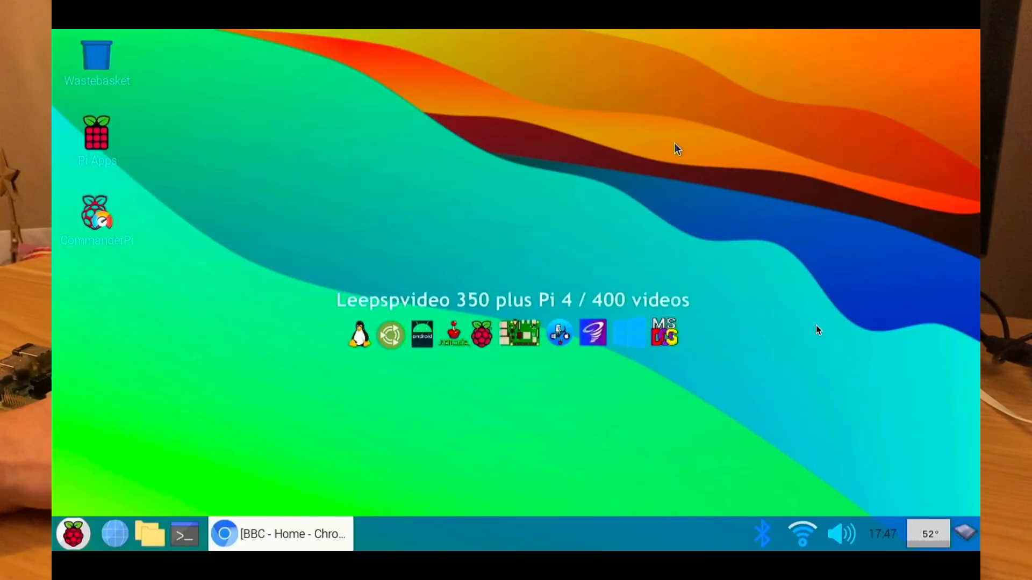
Open the Raspberry applications menu and browse its Programming submenu (Geany, Thonny)
click(72, 533)
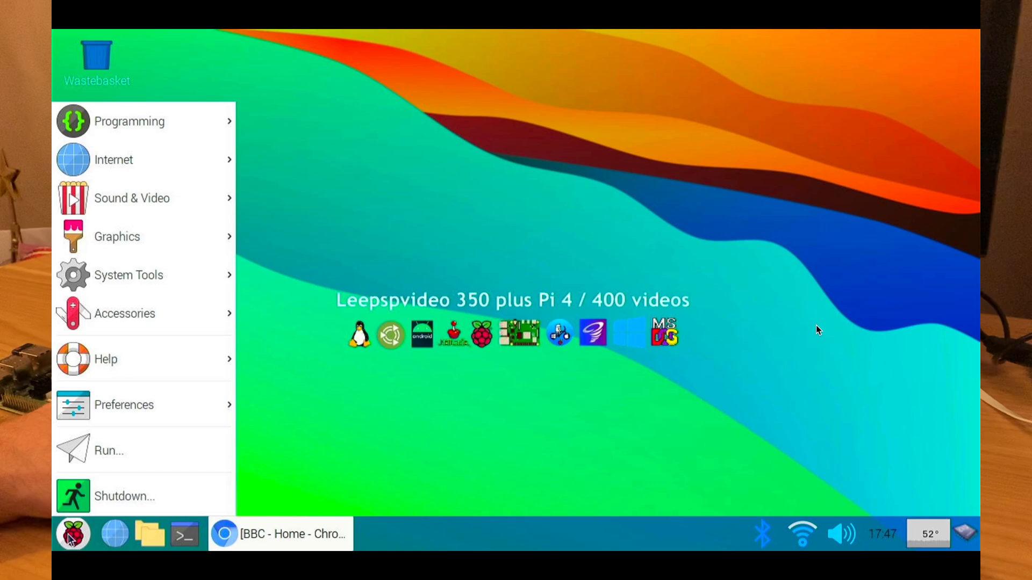
click(129, 121)
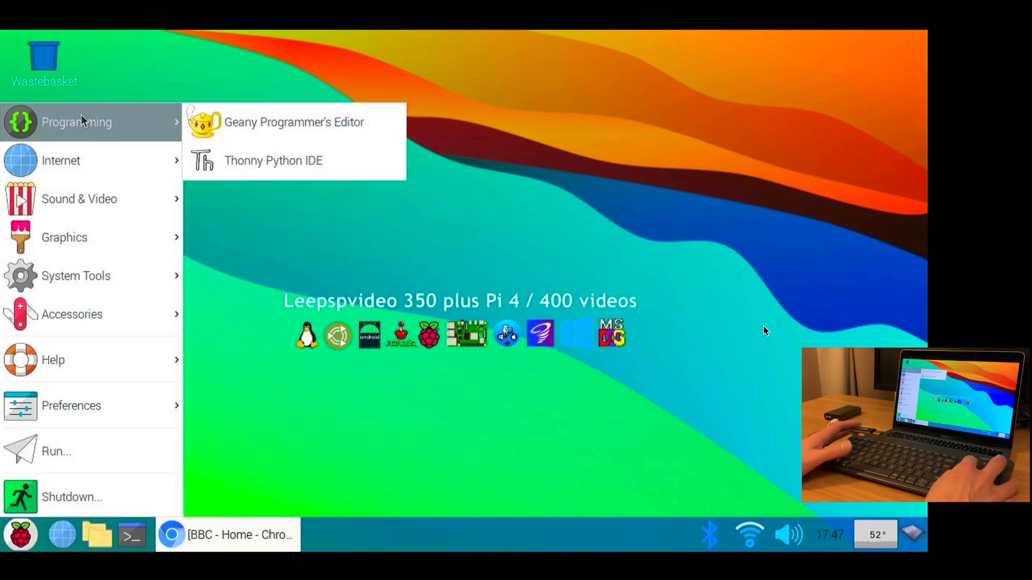
mouse_move(92, 199)
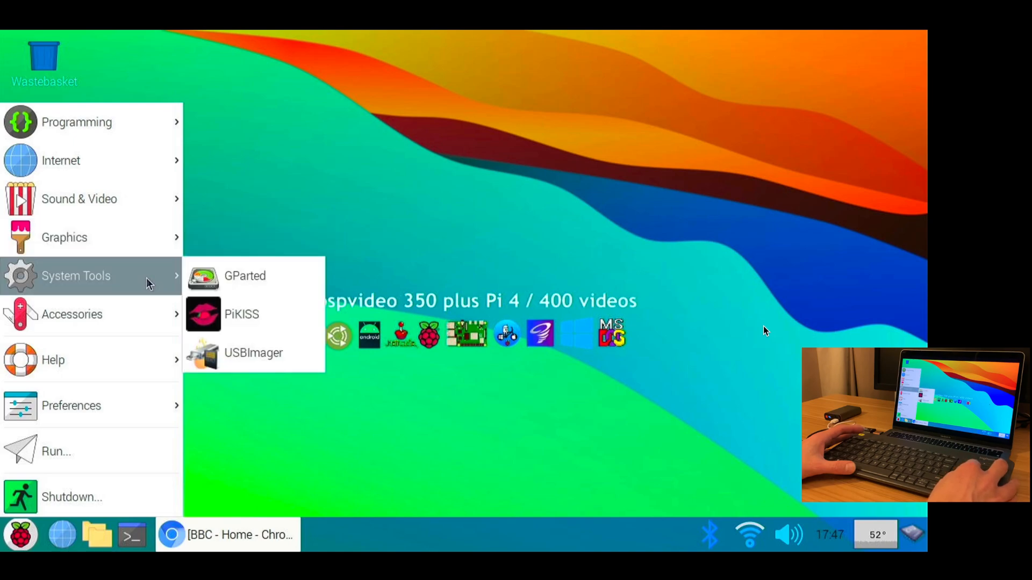
mouse_move(140, 292)
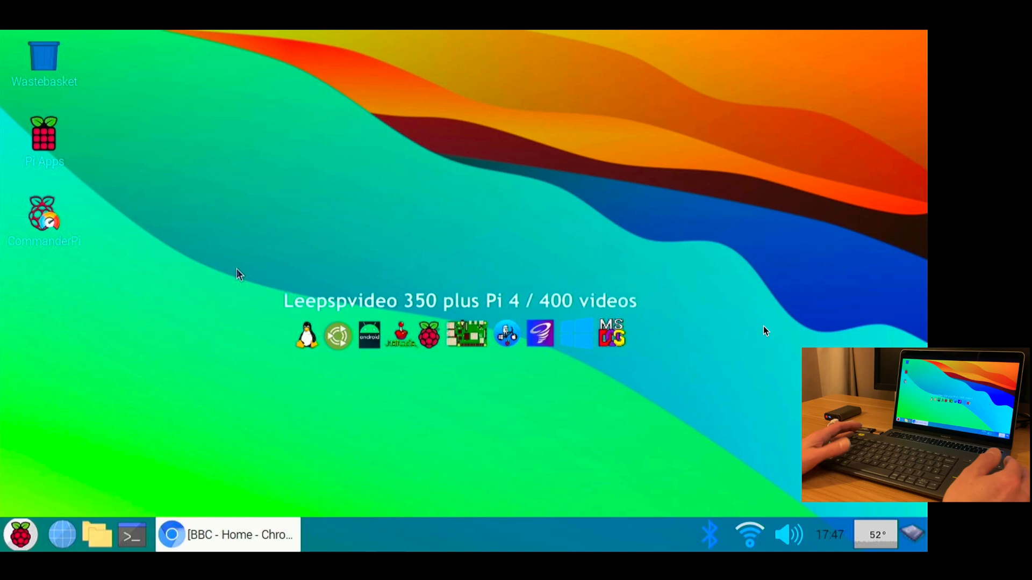
mouse_move(287, 125)
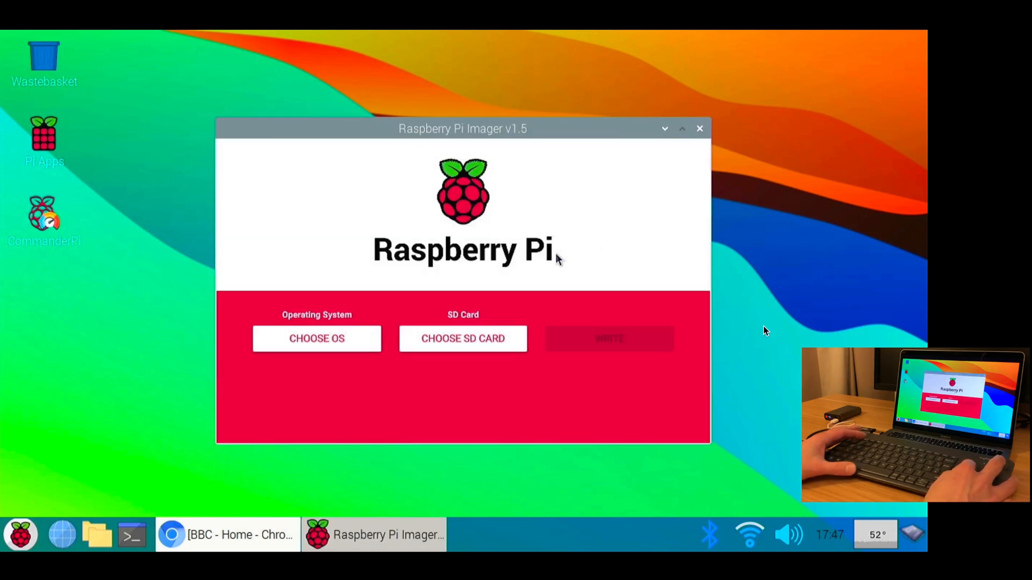
Choose Erase as the operating system in Raspberry Pi Imager, then close the Imager
click(317, 338)
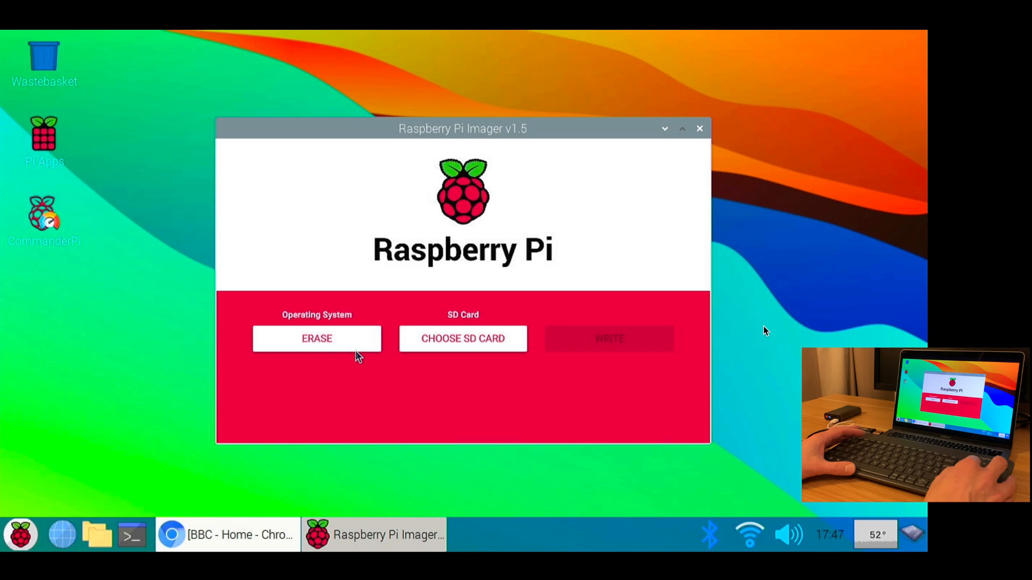
click(462, 340)
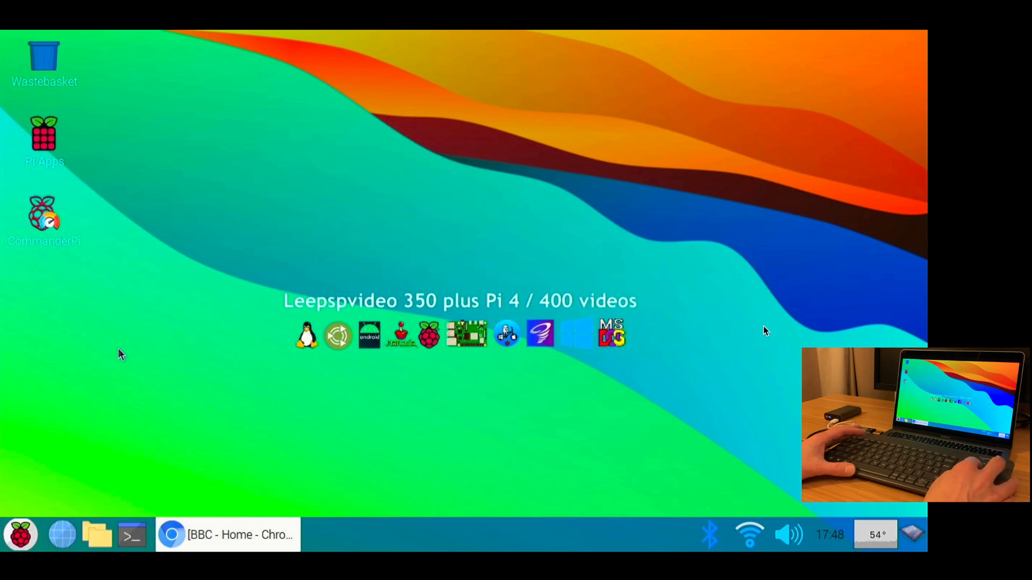
Launch a maximised Chromium window, search 'you' via DuckDuckGo and open the YouTube result
click(19, 534)
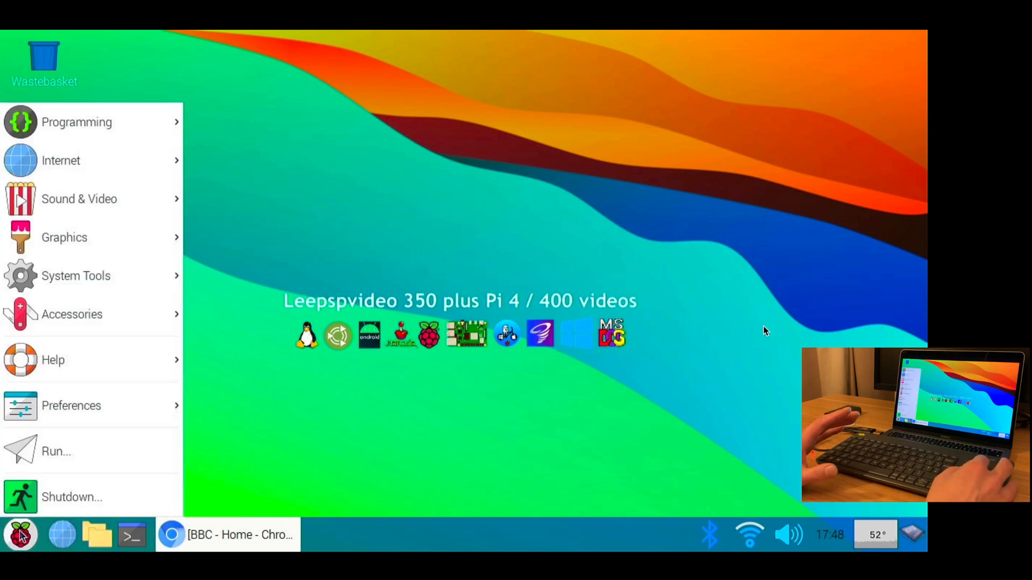
mouse_move(20, 534)
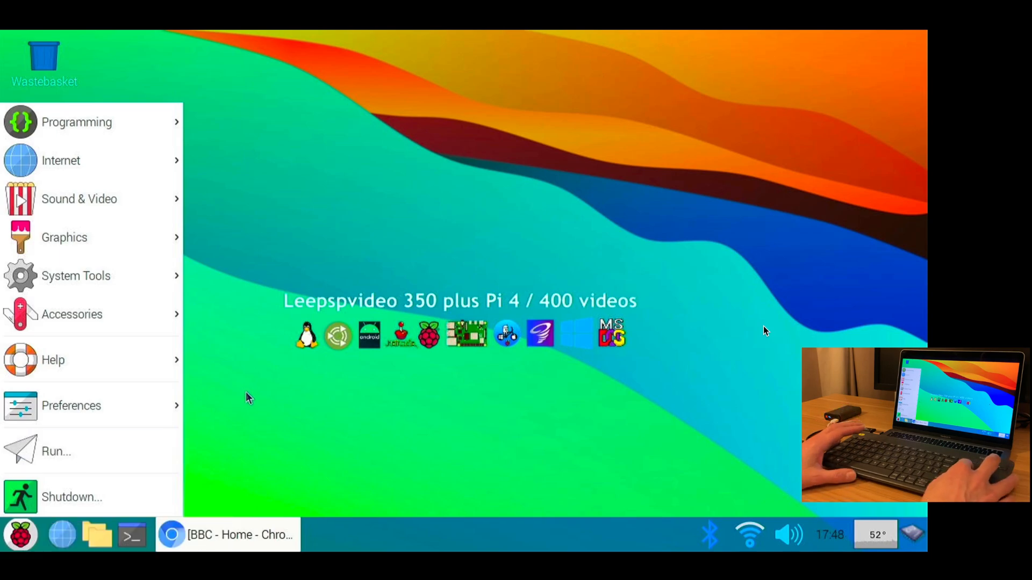
mouse_move(61, 160)
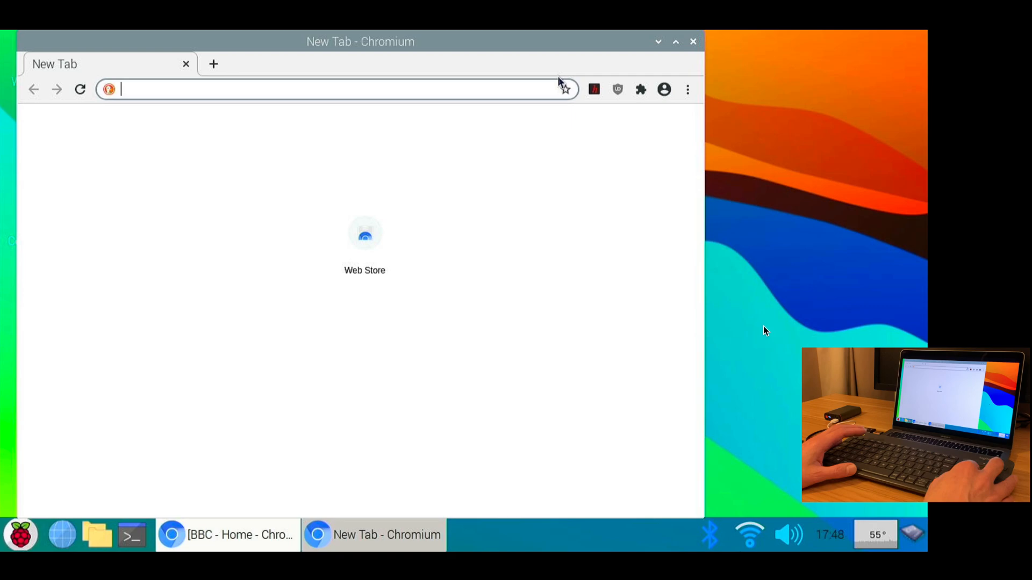
click(675, 41)
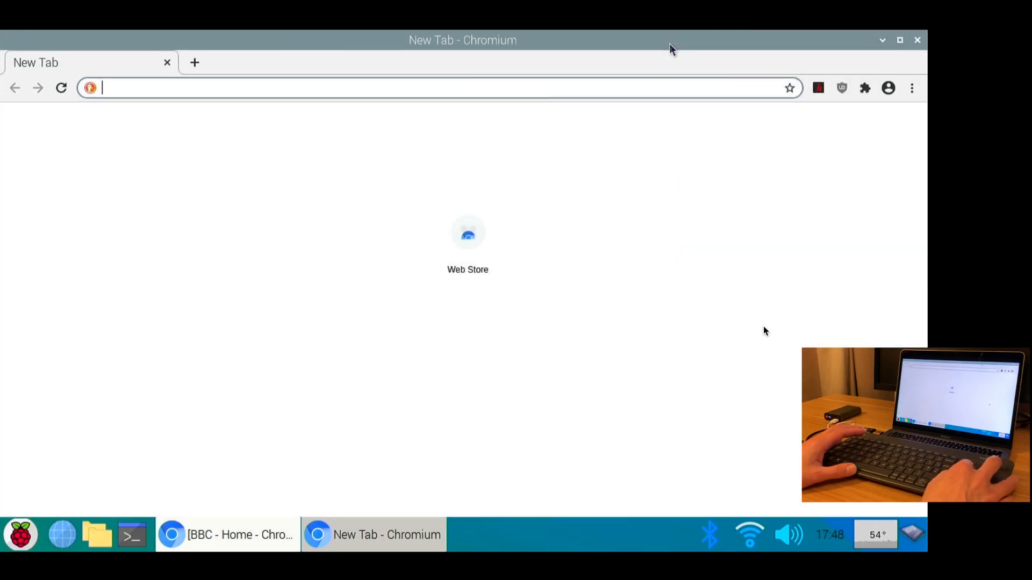
text(youtube)
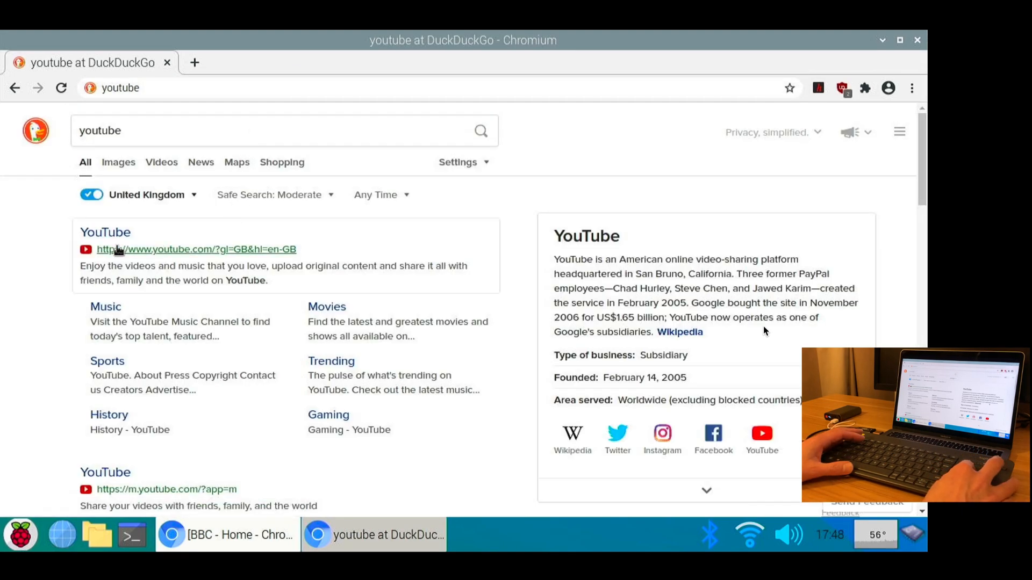
click(196, 249)
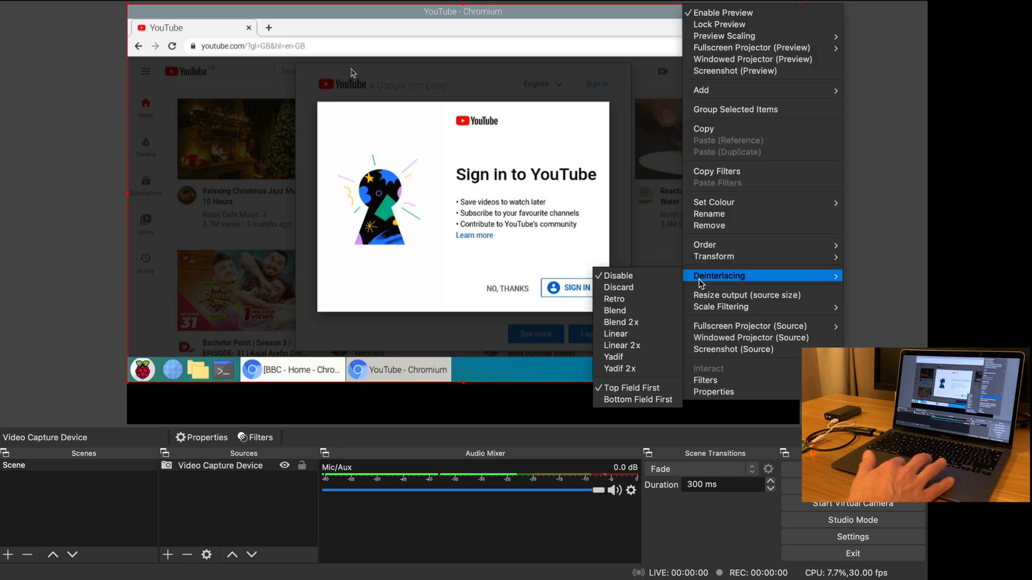
mouse_move(734, 325)
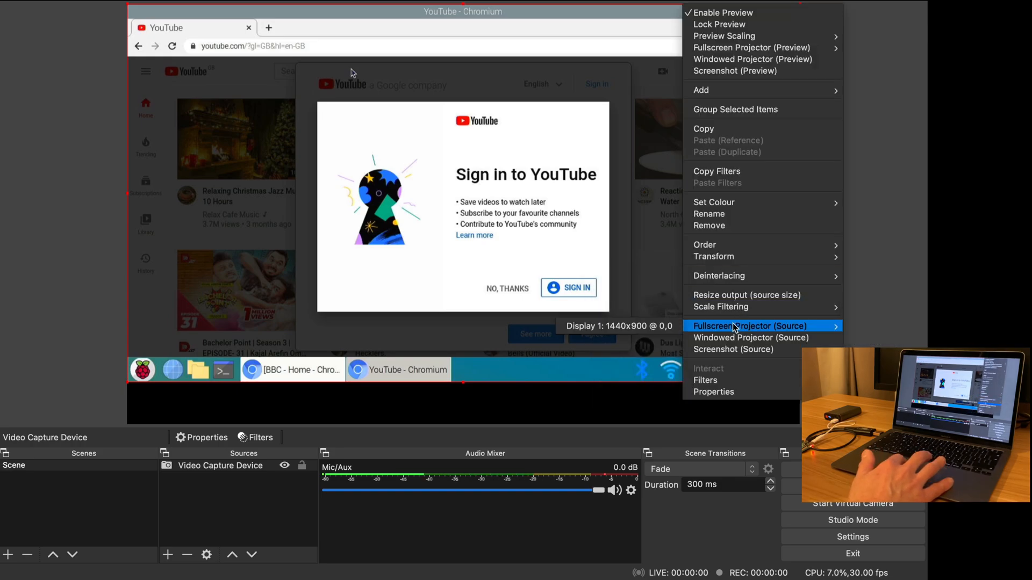
Project the captured Pi desktop showing YouTube fullscreen onto Display 1
click(748, 325)
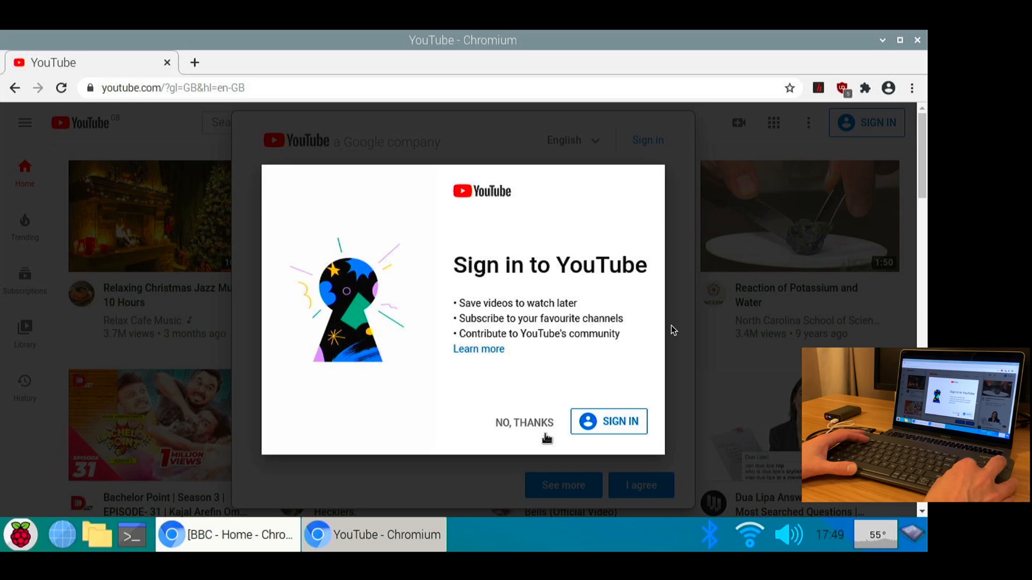
Decline YouTube sign-in with NO, THANKS, accept cookies with I agree, then type 'leepsp'
click(524, 422)
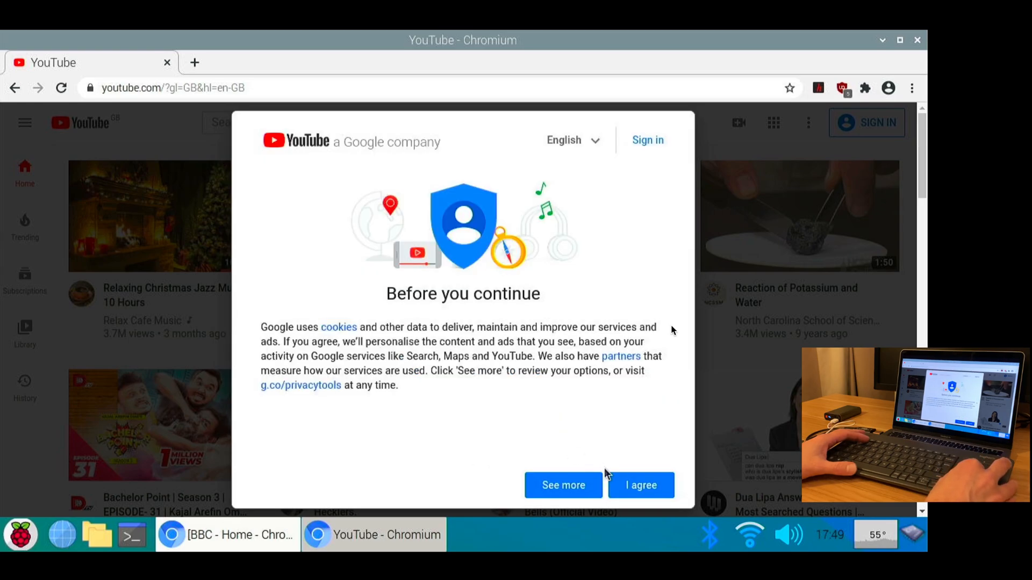
click(639, 485)
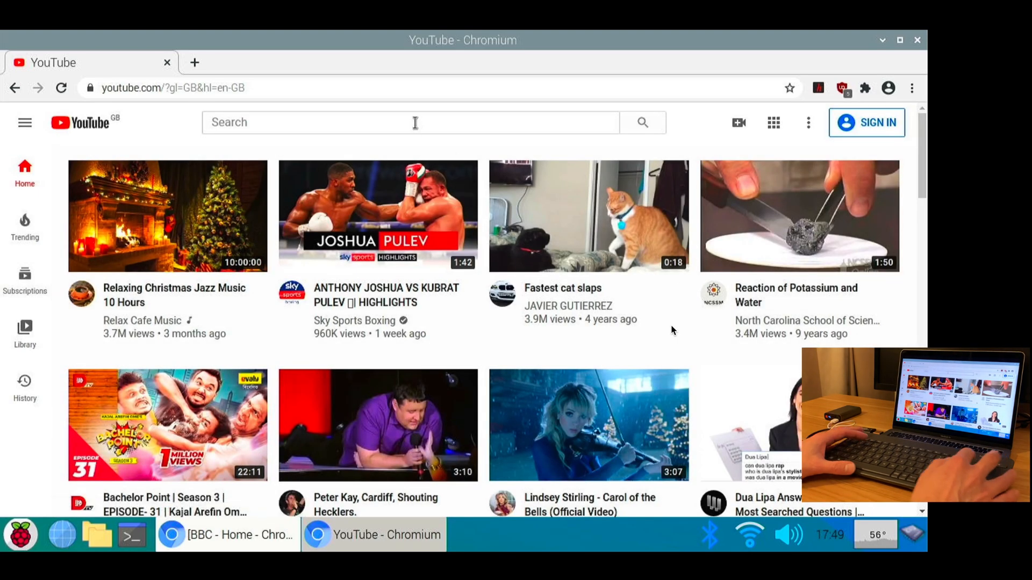
text(leepsp)
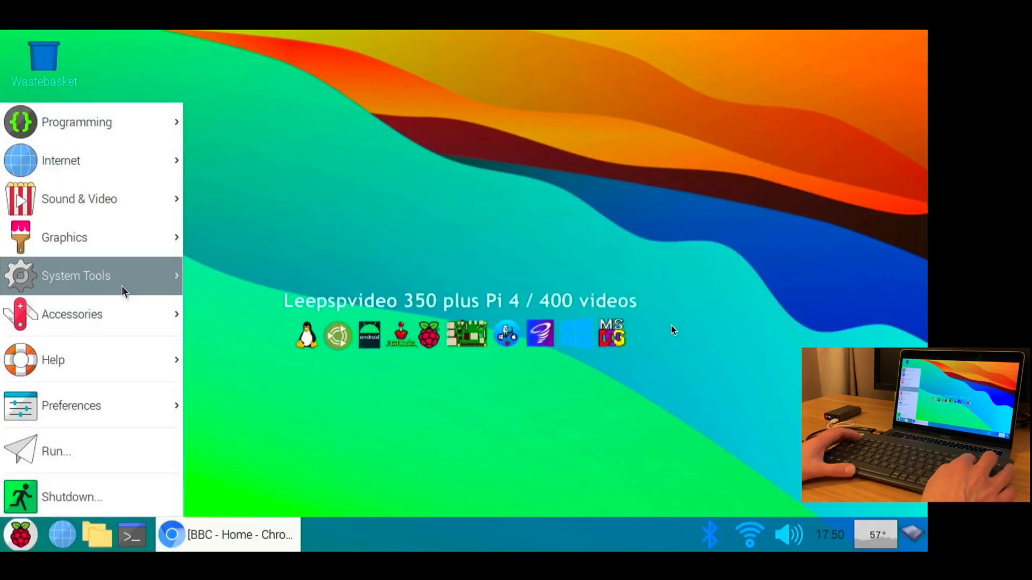
mouse_move(79, 199)
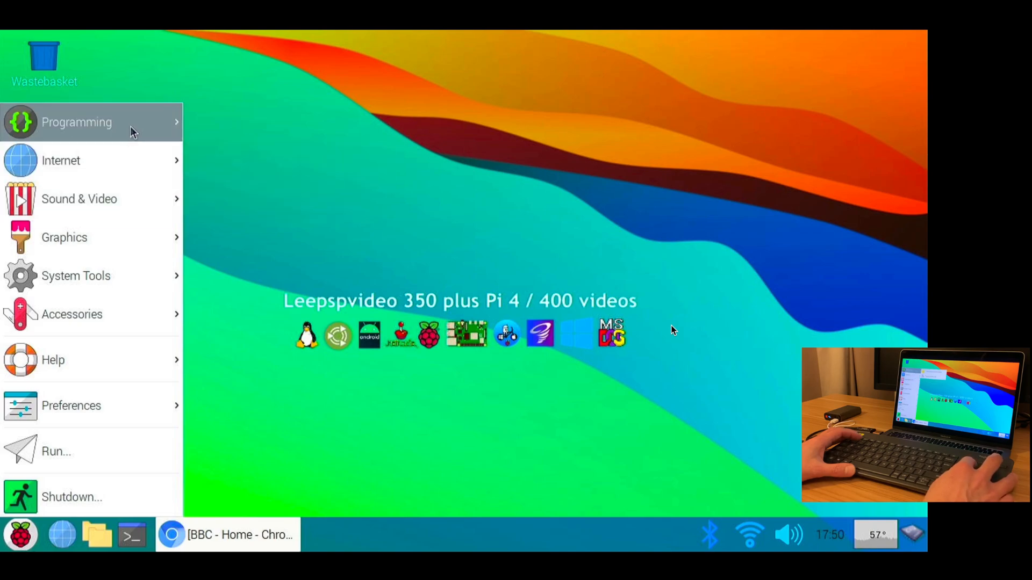
click(72, 314)
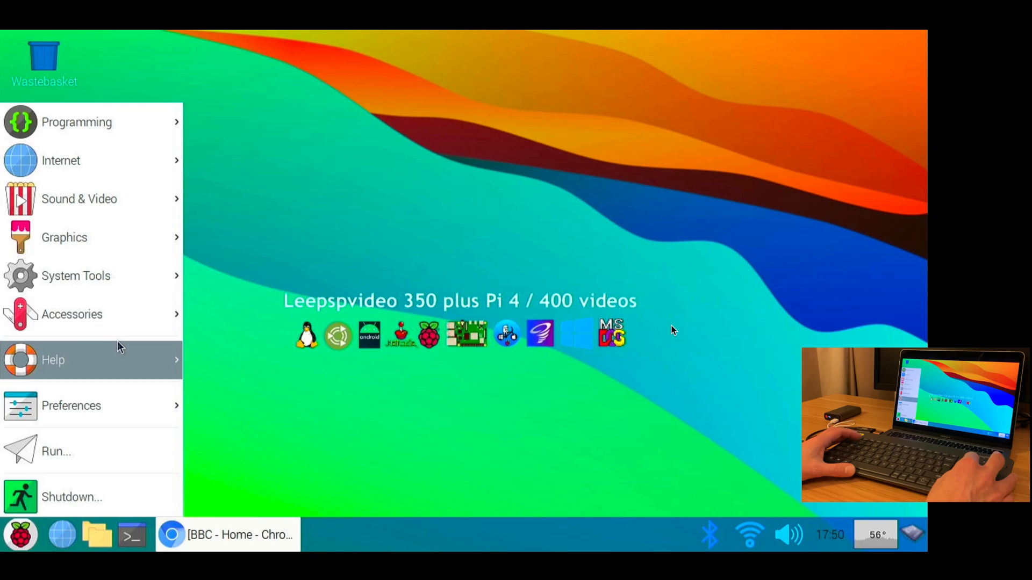
click(53, 360)
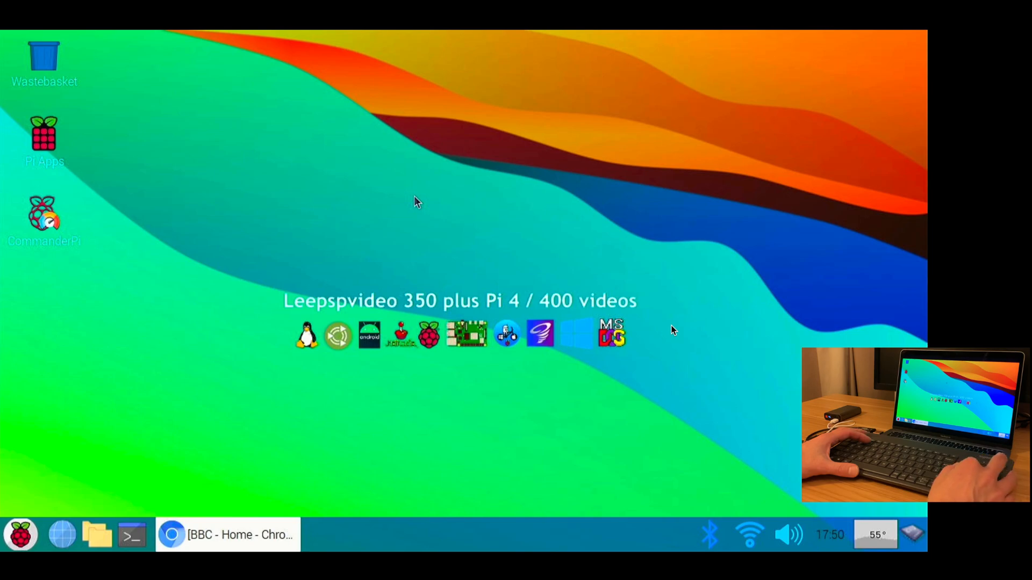
mouse_move(355, 351)
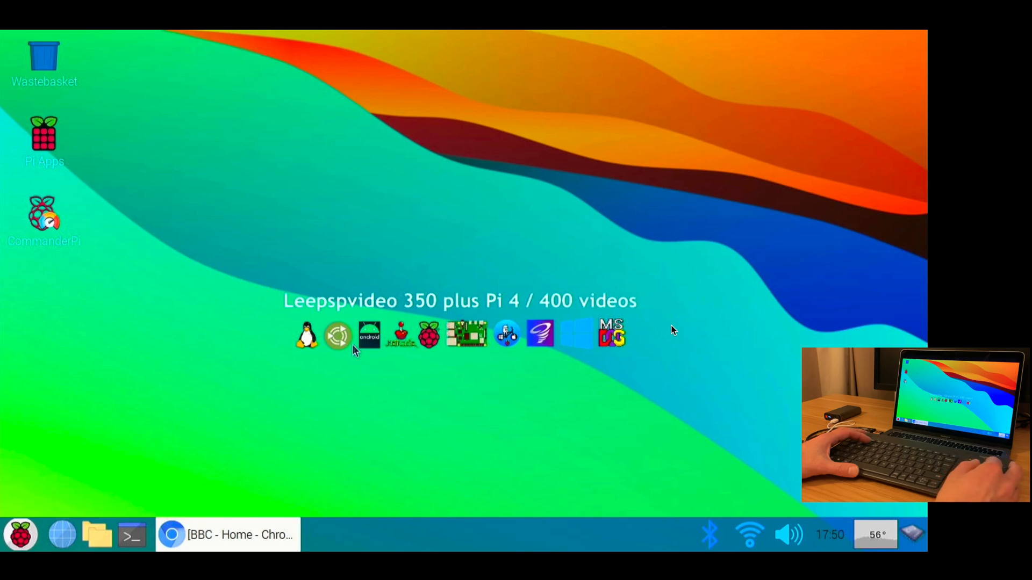